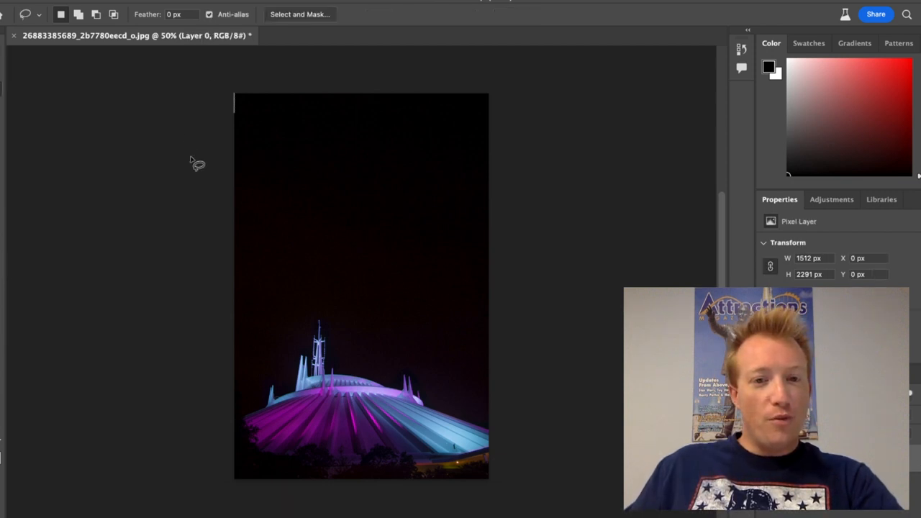
- Generative-fill the lassoed night sky above the dome with the prompt 'add fireworks'
left_click_drag(233, 104, 386, 330)
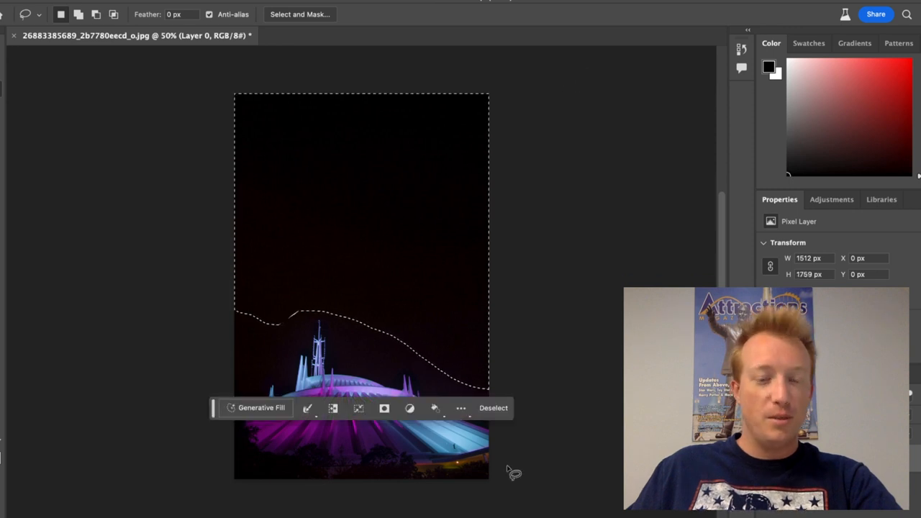
left_click(259, 409)
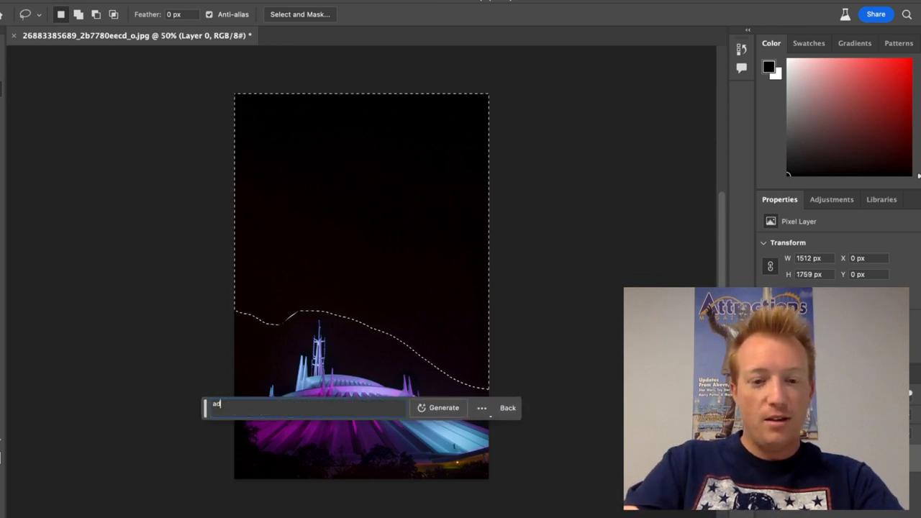
left_click(443, 409)
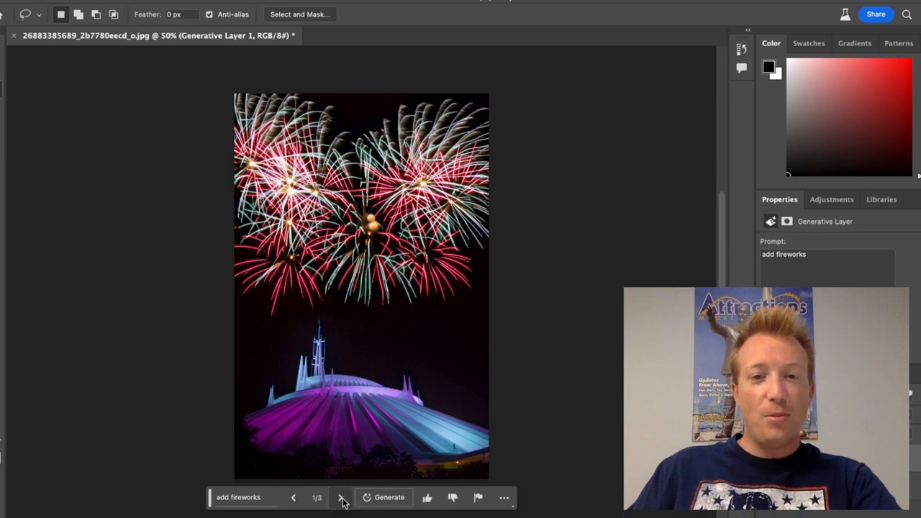
- Browse the fireworks variations back and forth to settle on one
left_click(341, 498)
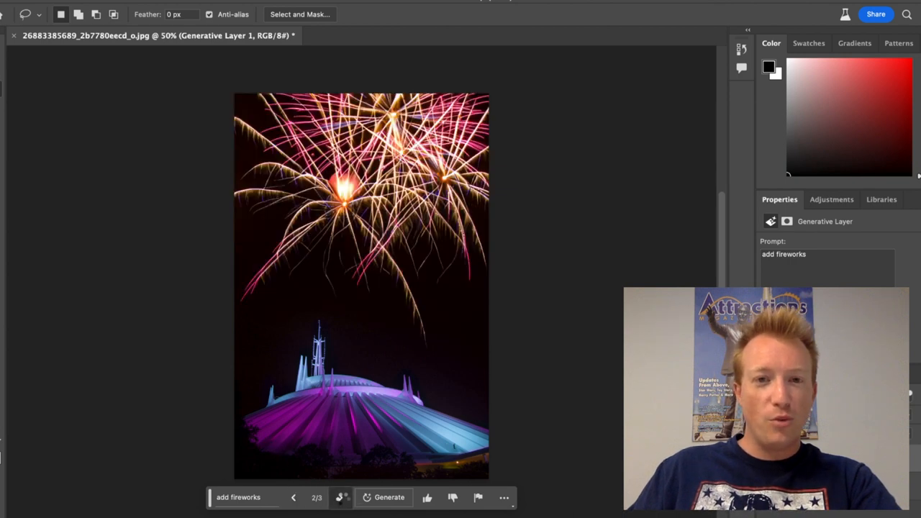
left_click(294, 498)
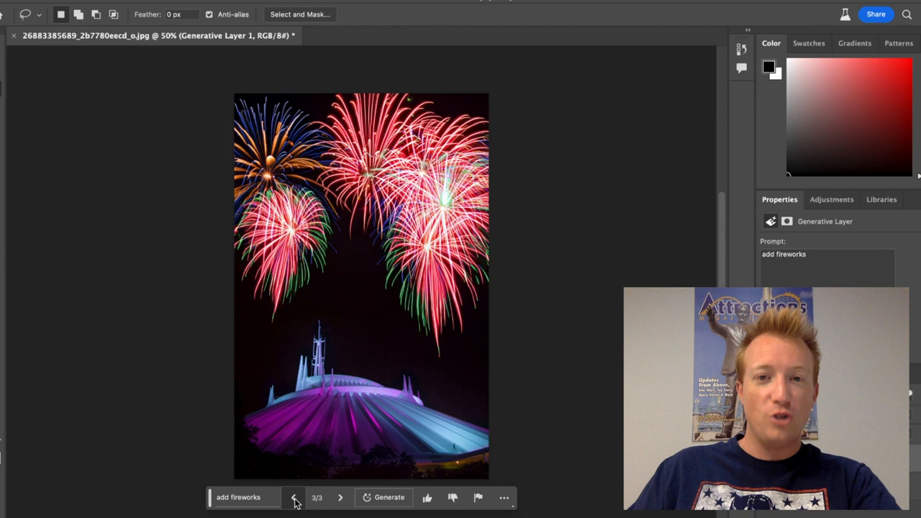
left_click(293, 498)
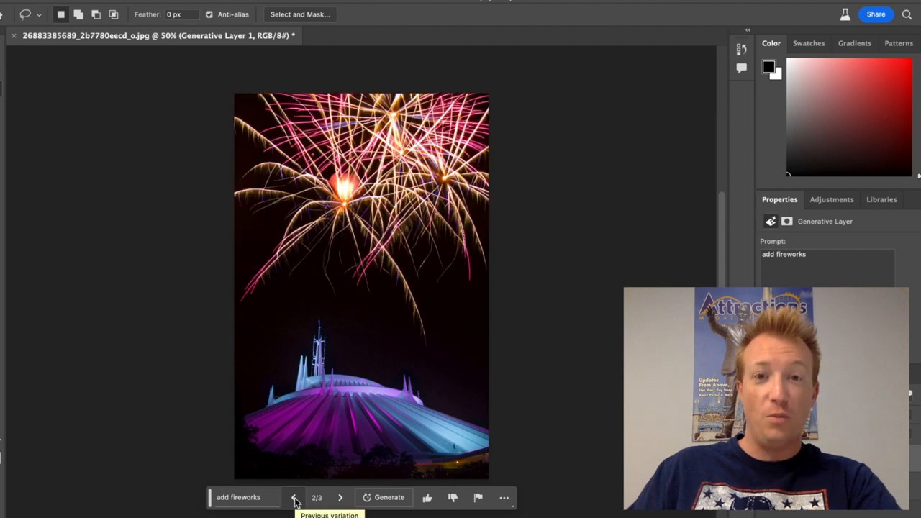
left_click(294, 498)
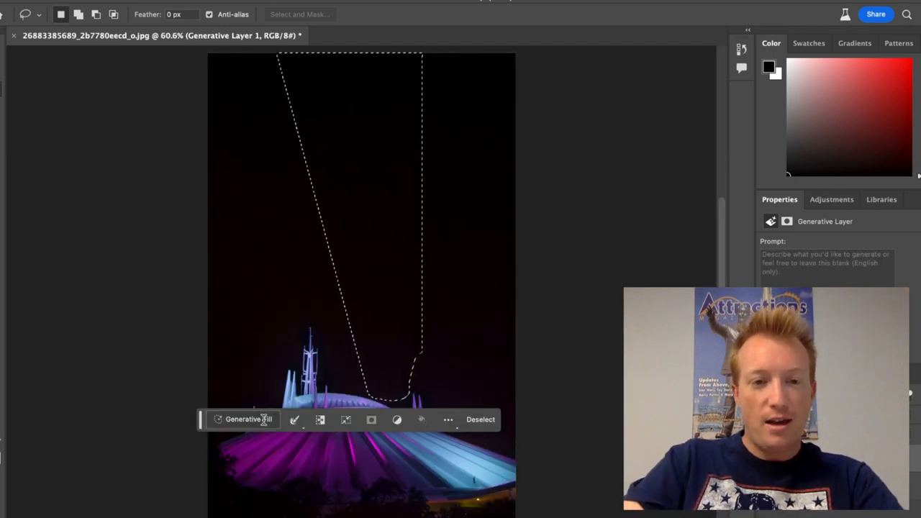
- Generate 'add in rocket launch' above the spire and step to the third, plain-sky variation
type("add in rock")
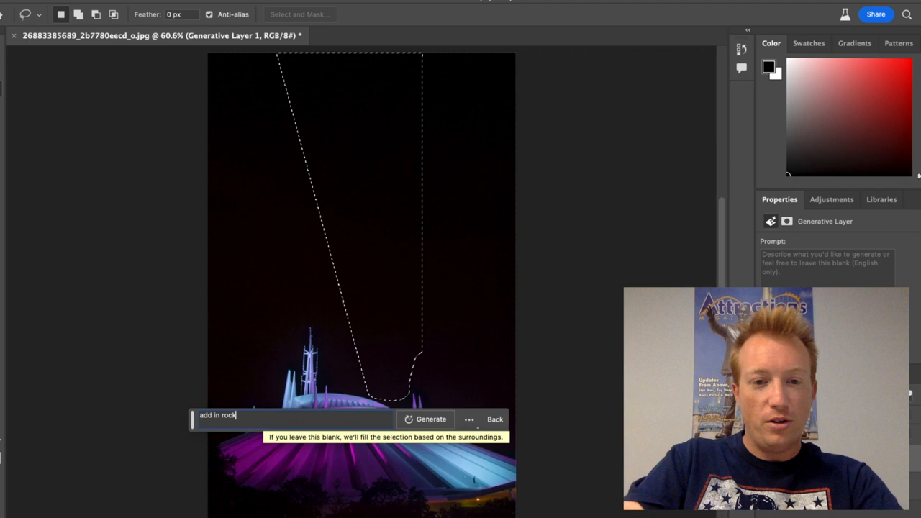
left_click(430, 419)
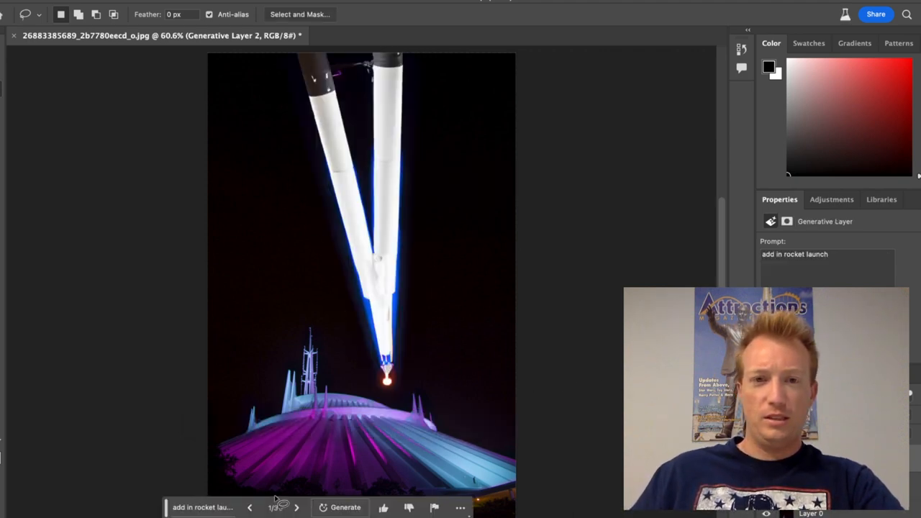
left_click(296, 507)
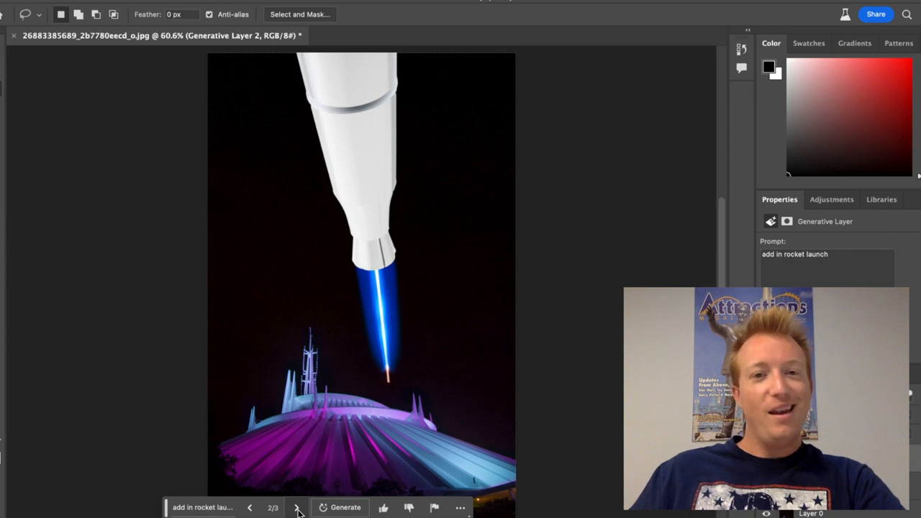
left_click(296, 507)
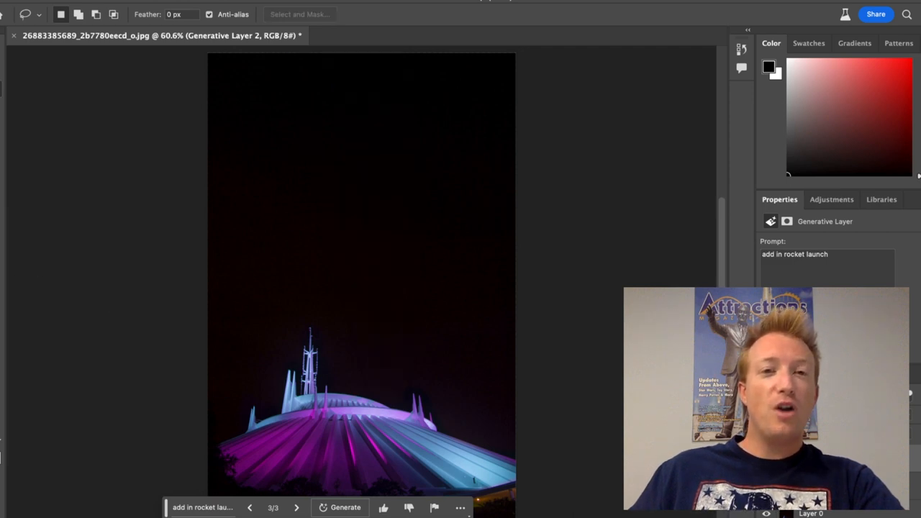
mouse_move(377, 79)
type("add in starry nig")
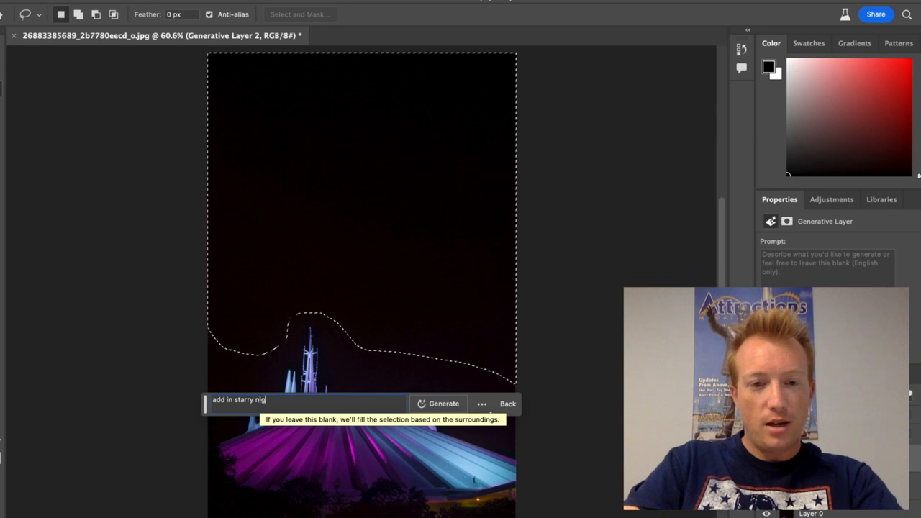
- Generate a starry night sky above the dome, choose the Milky Way variation and rate it positively
left_click(437, 403)
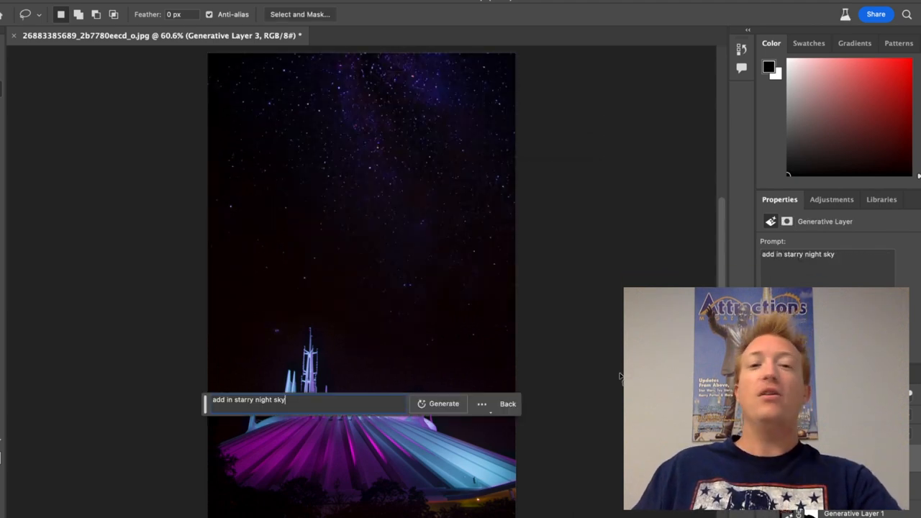
left_click(443, 402)
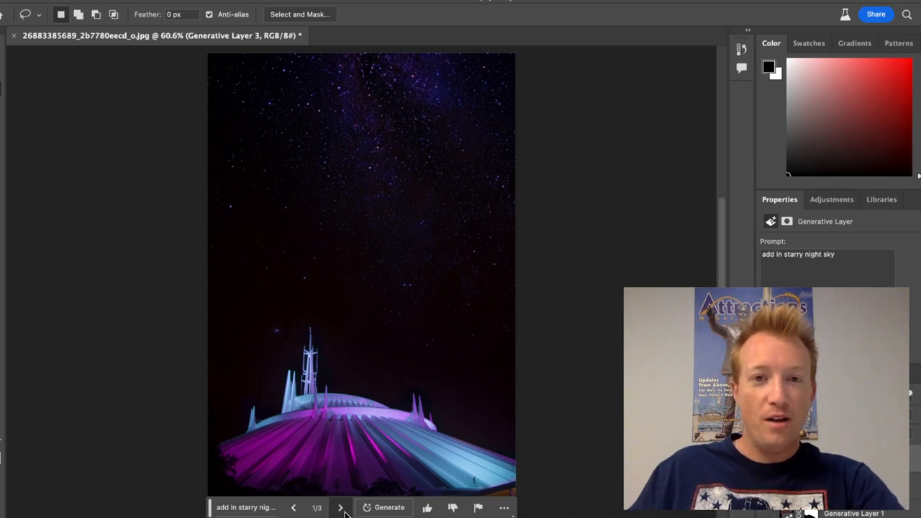
left_click(339, 506)
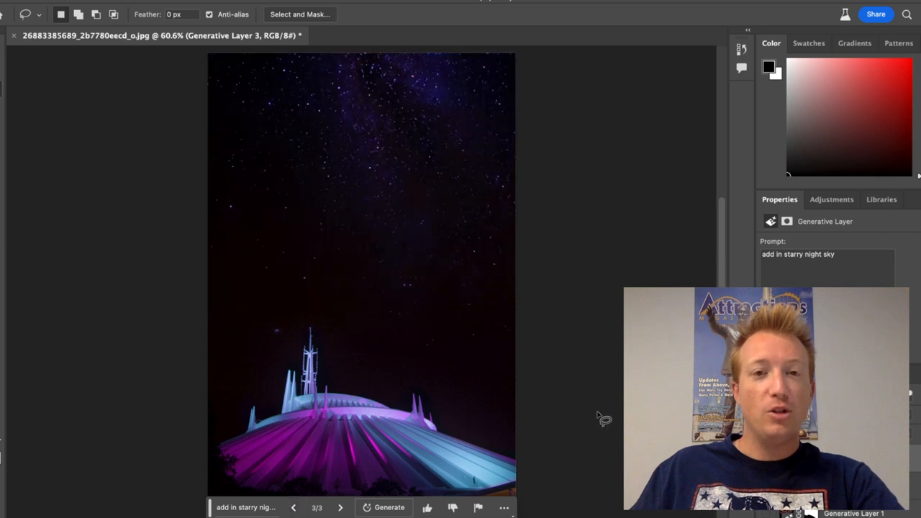
left_click(293, 507)
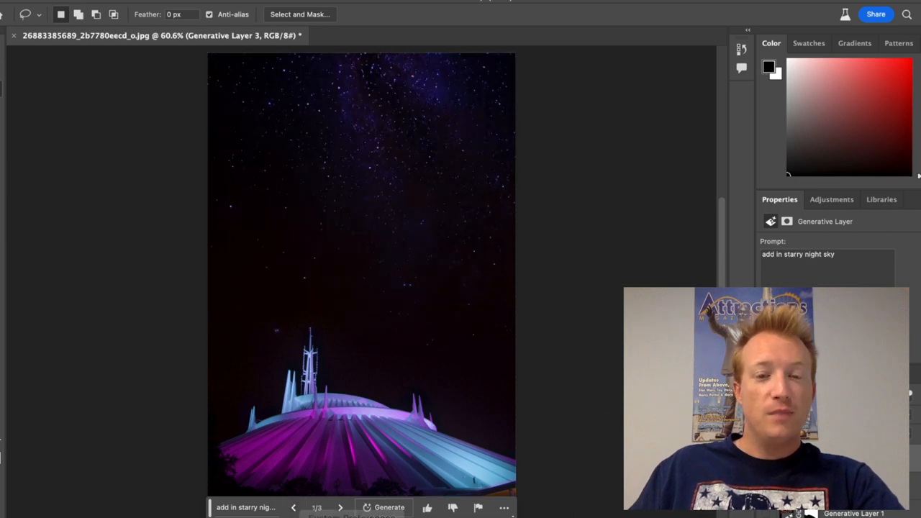
left_click(340, 506)
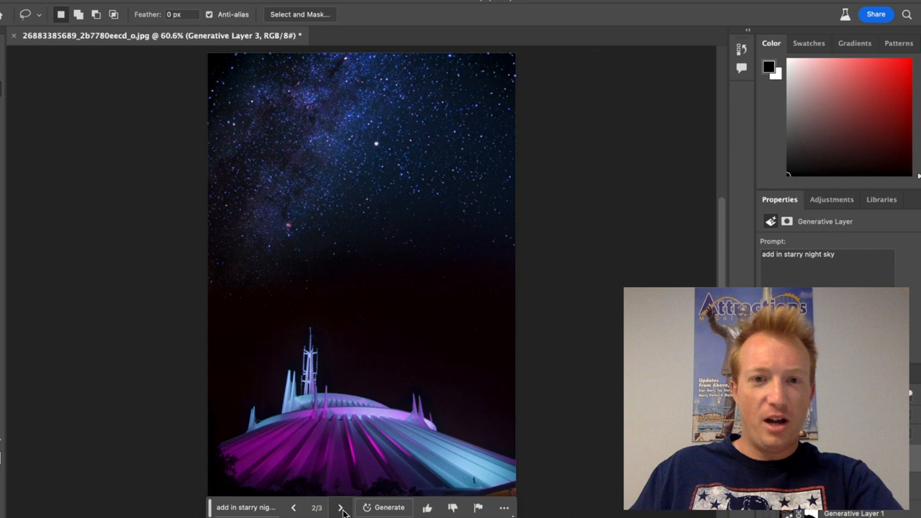
left_click(341, 506)
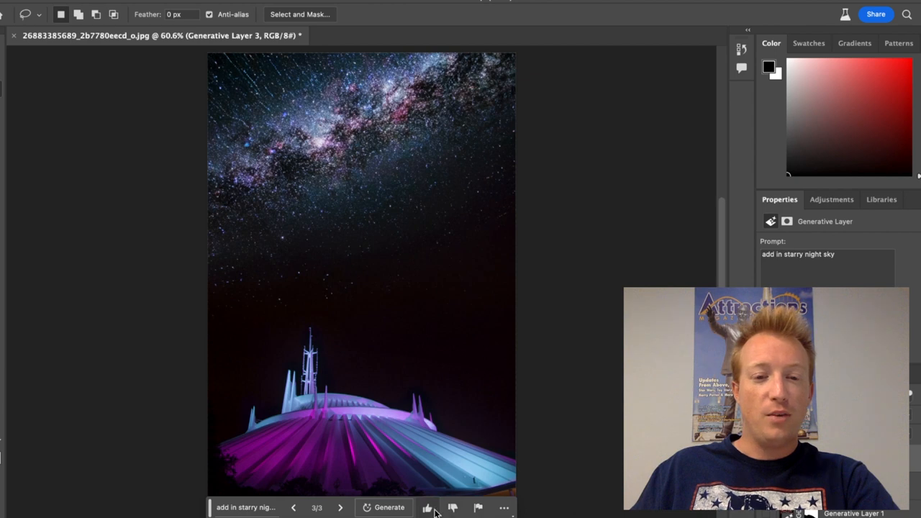
left_click(293, 506)
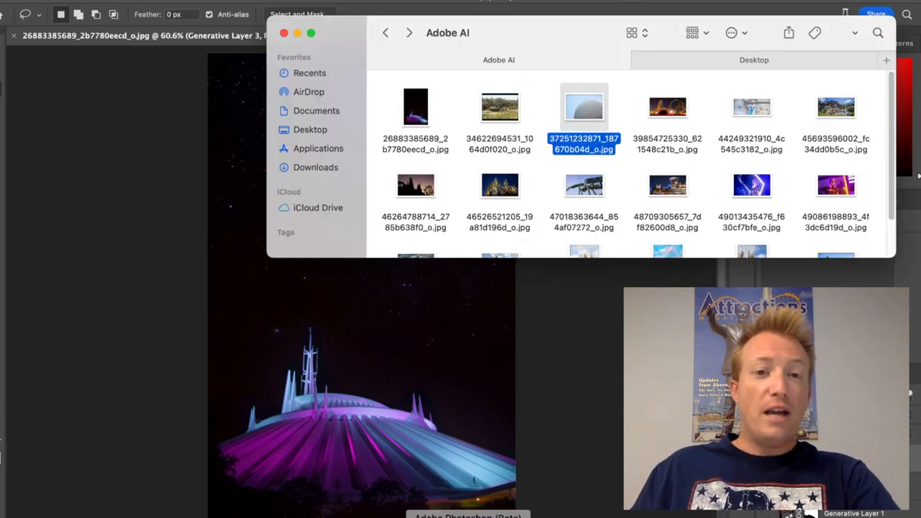
- Open the Spaceship Earth close-up photo as a second document
double_click(584, 107)
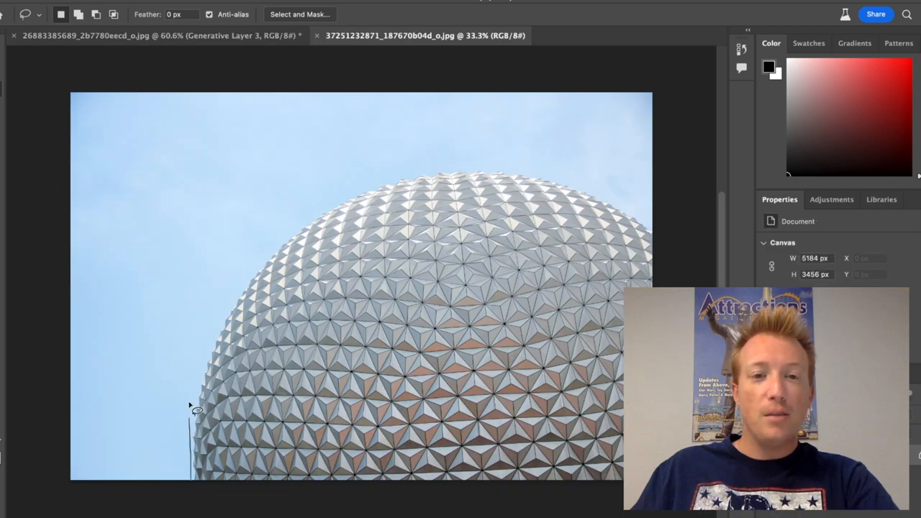
- Generative-fill the lassoed sky around the sphere with the prompt 'clouds'
left_click_drag(196, 409, 521, 159)
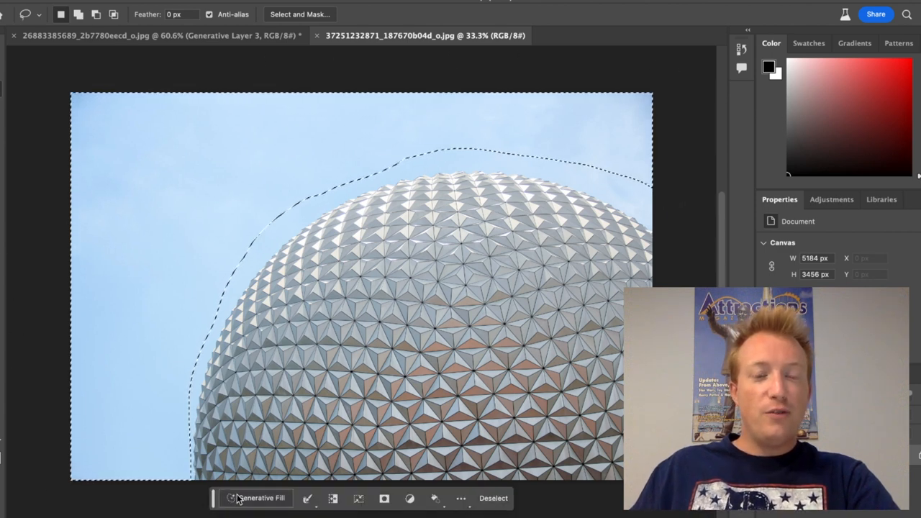
left_click(260, 497)
type("clouds")
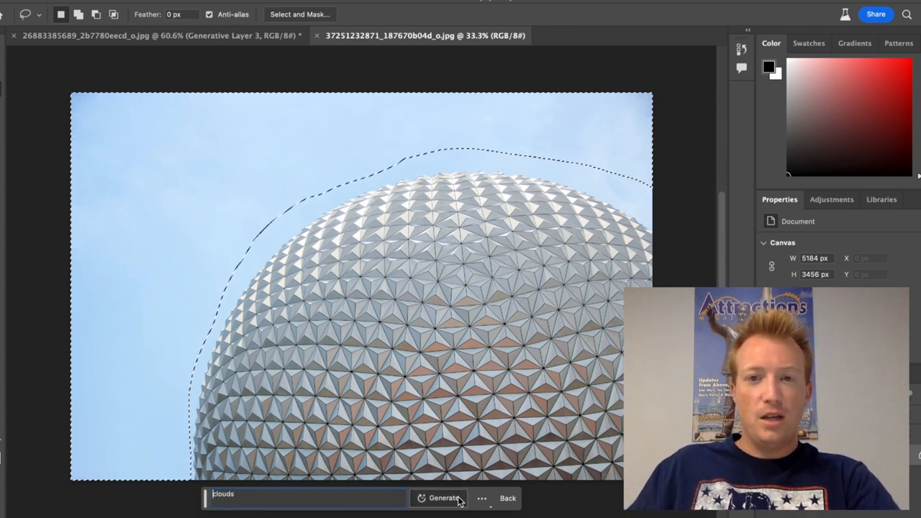
left_click(443, 498)
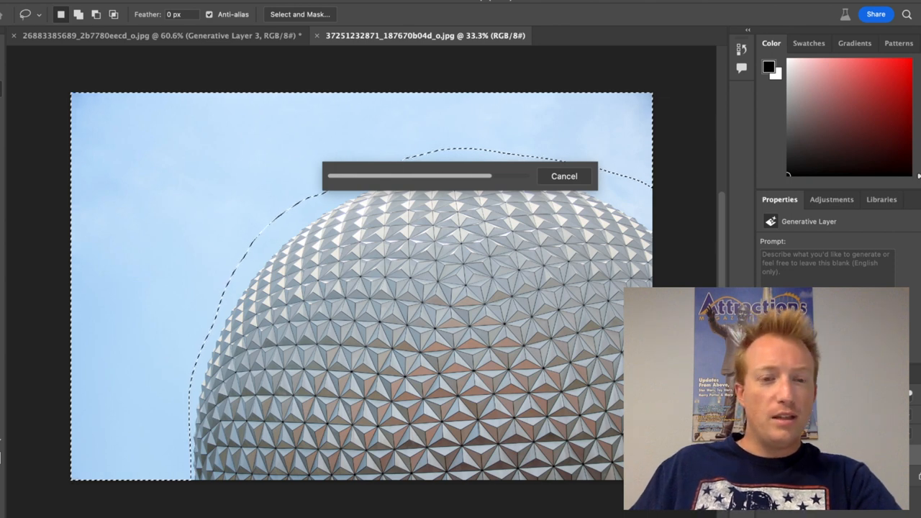
type("clouds")
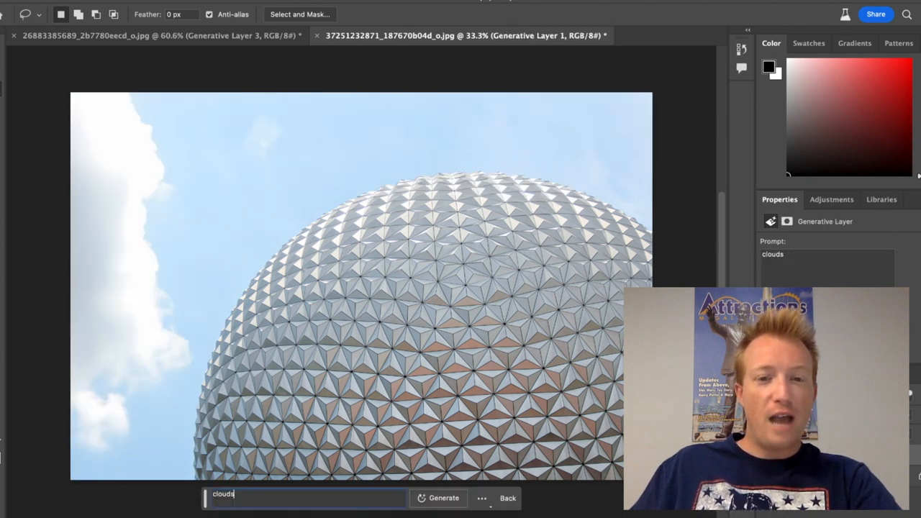
left_click(443, 498)
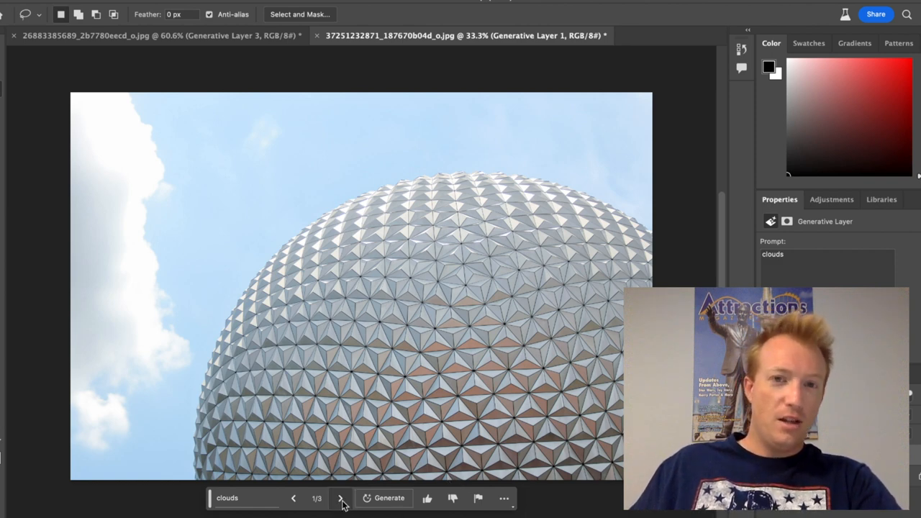
- Step through the clouds variations to the third one
left_click(339, 498)
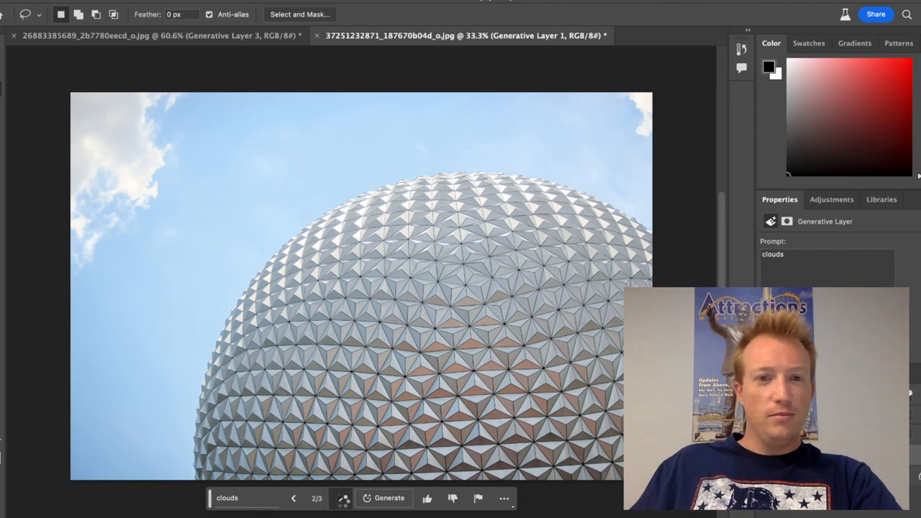
left_click(341, 497)
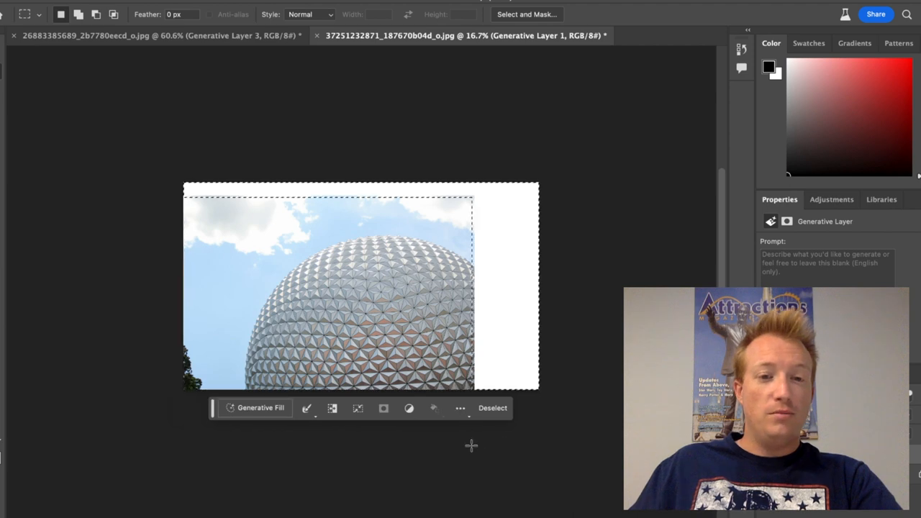
- Fill the blank extended canvas with blank-prompt sky and compare its three variations
left_click(259, 407)
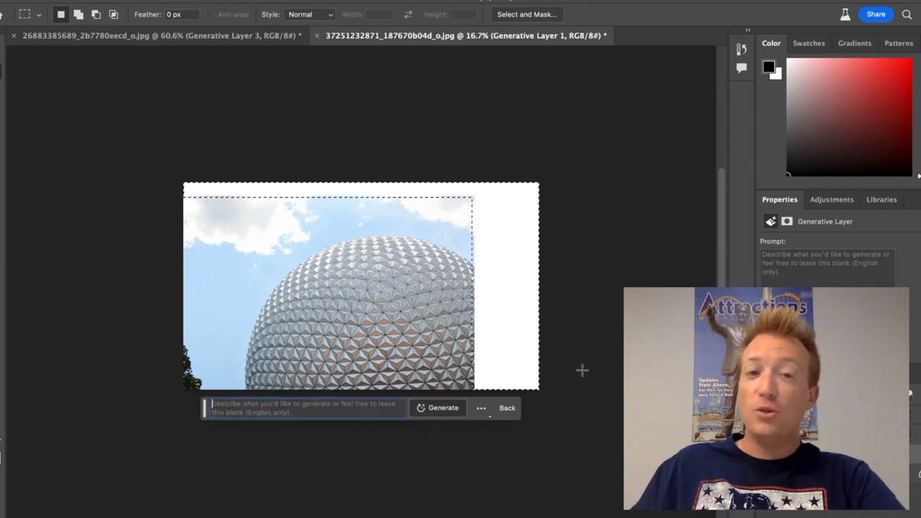
left_click(443, 408)
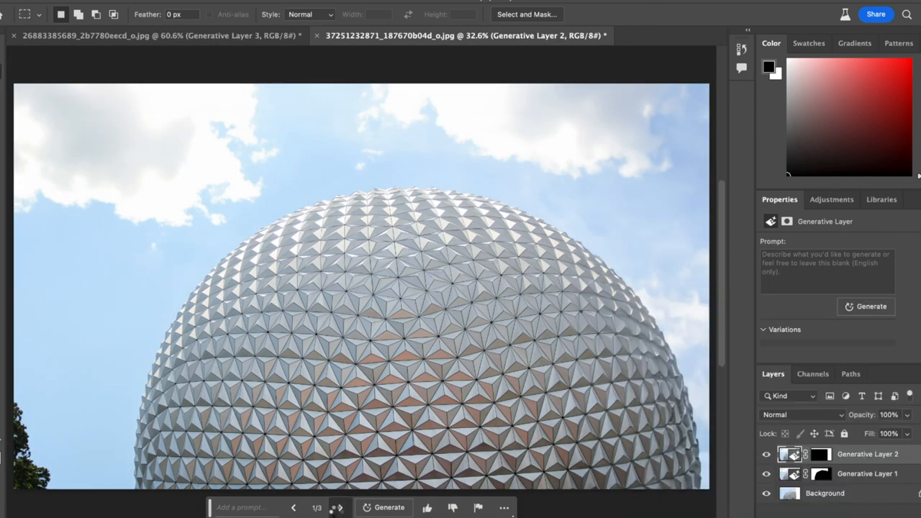
left_click(340, 507)
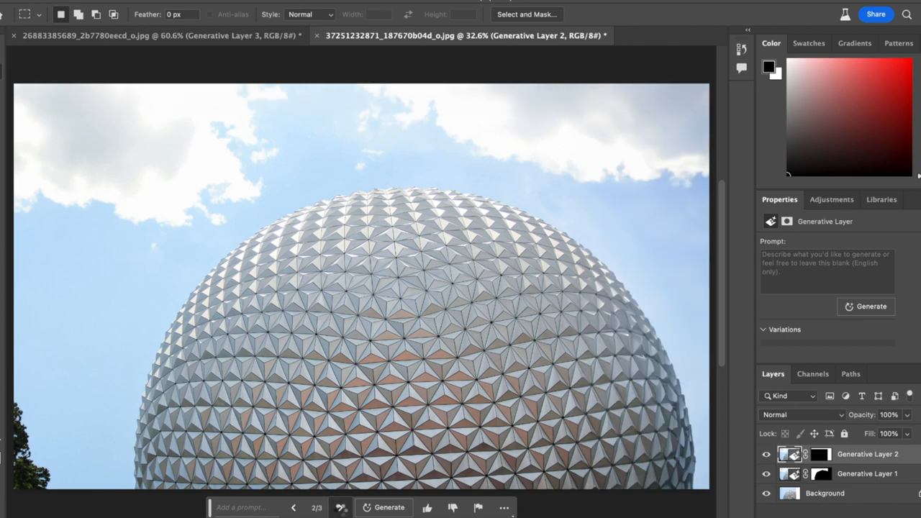
left_click(341, 507)
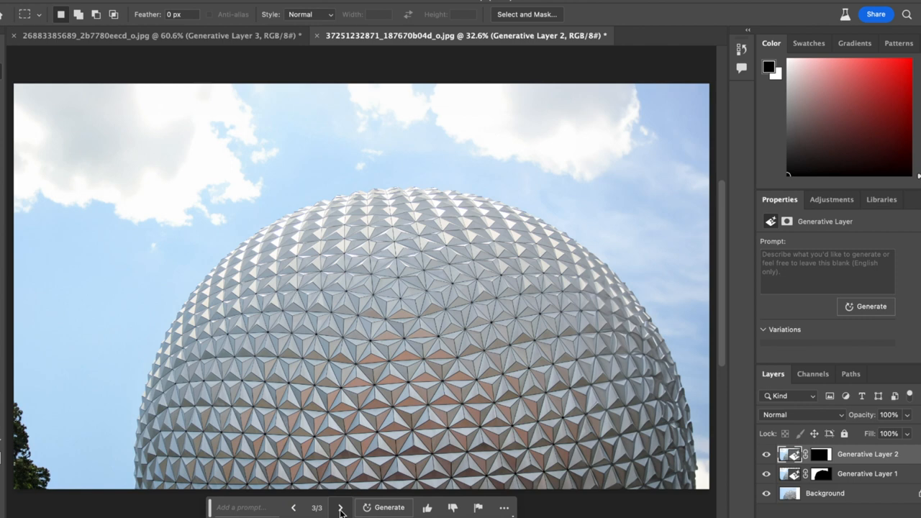
mouse_move(293, 507)
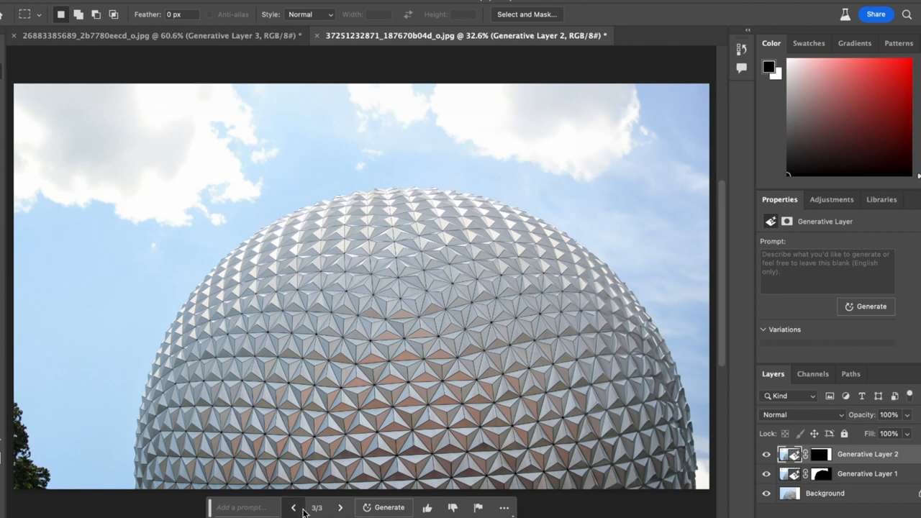
mouse_move(513, 363)
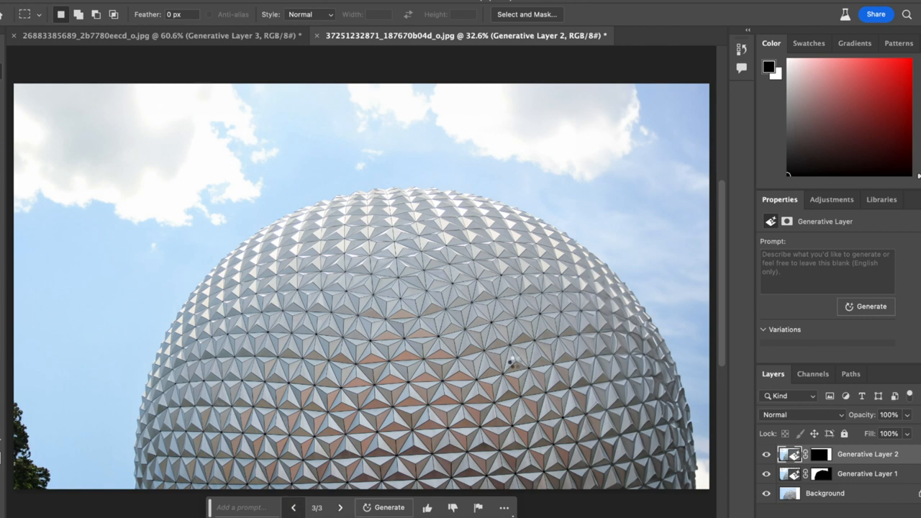
left_click(293, 506)
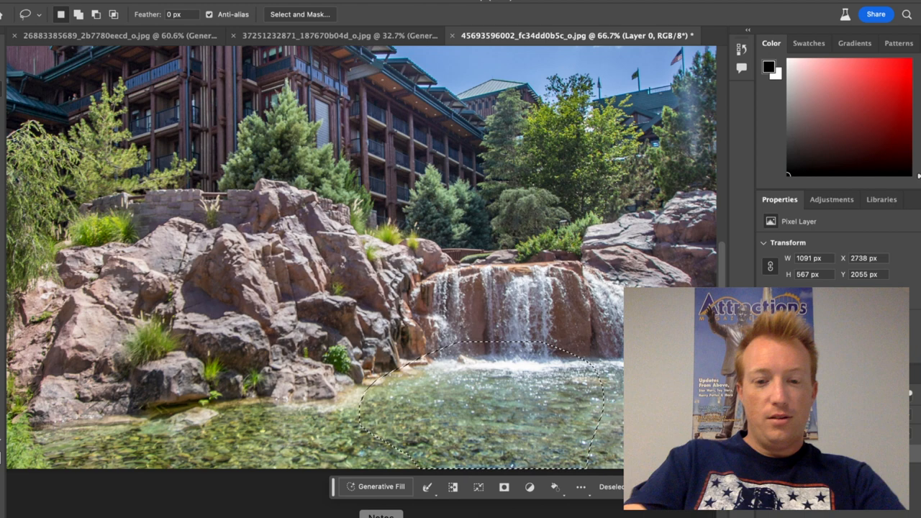
- Generate 'bear sitting in water' in the waterfall pool, switch variation, then move to the next photo
type("bear sitting in water")
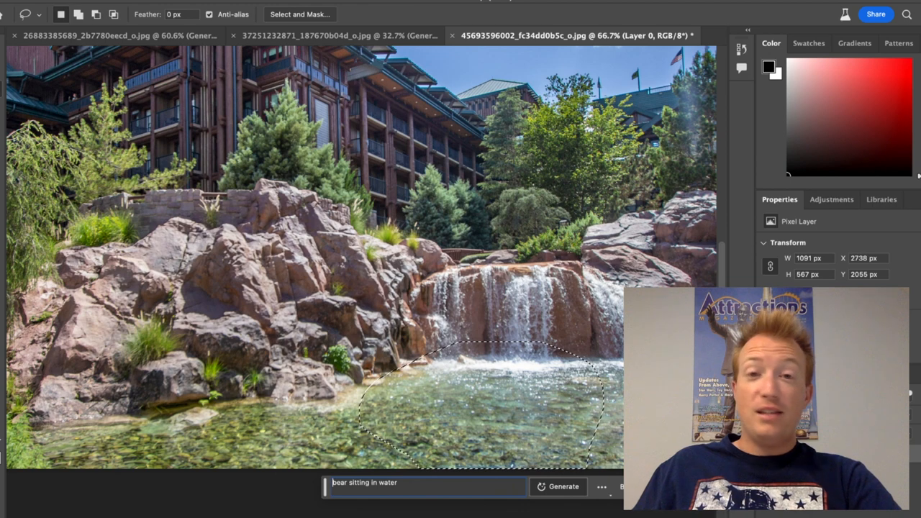
left_click(563, 486)
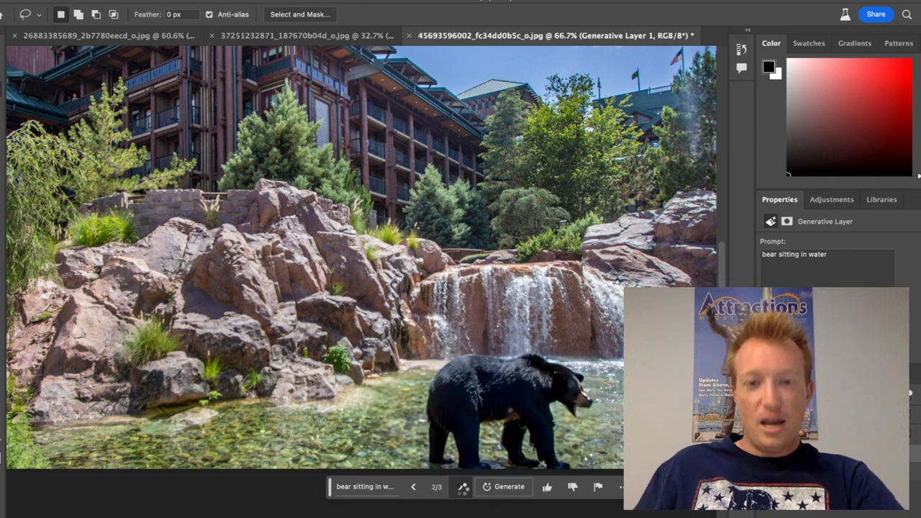
left_click(460, 486)
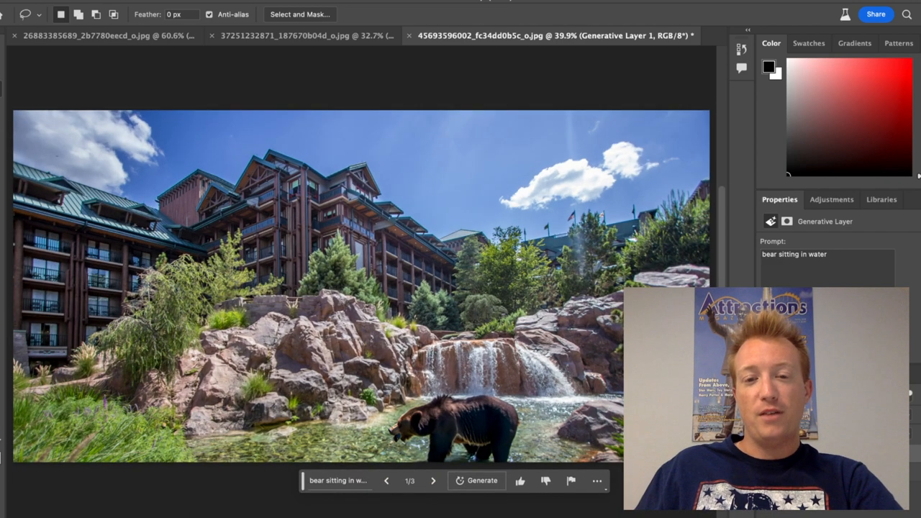
left_click(590, 35)
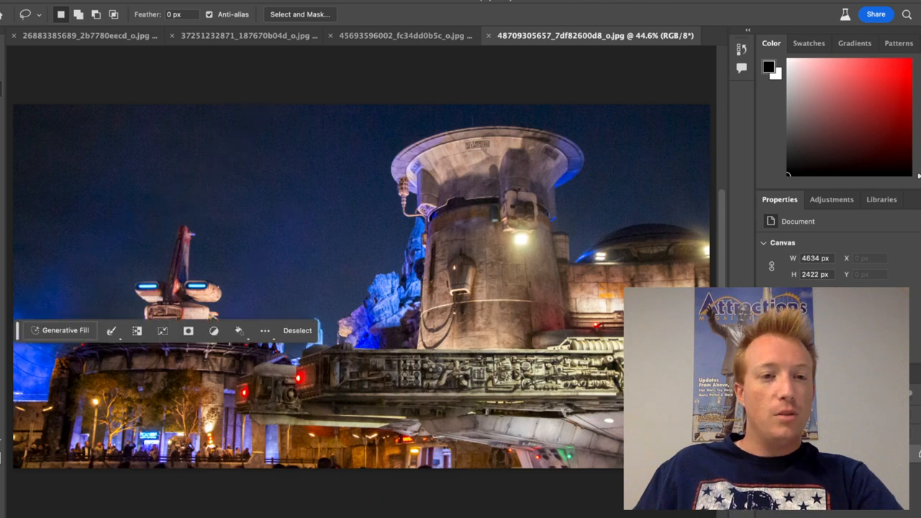
- Generate an 'alien planet' in the top-left night sky and browse its variations
left_click_drag(251, 108, 22, 302)
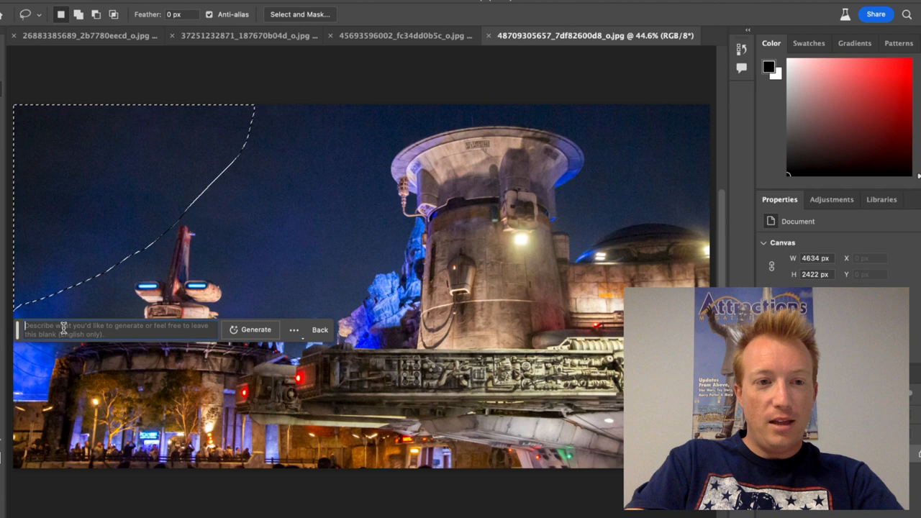
type("alien pa")
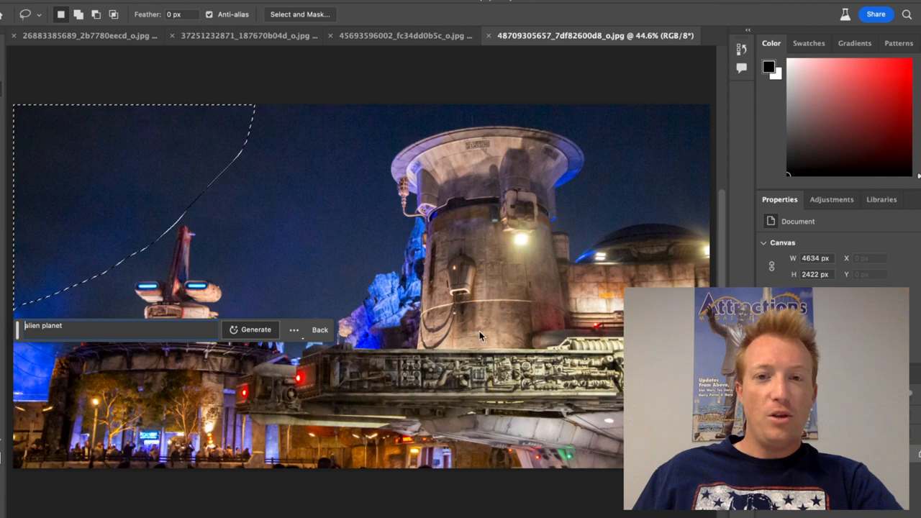
left_click(251, 330)
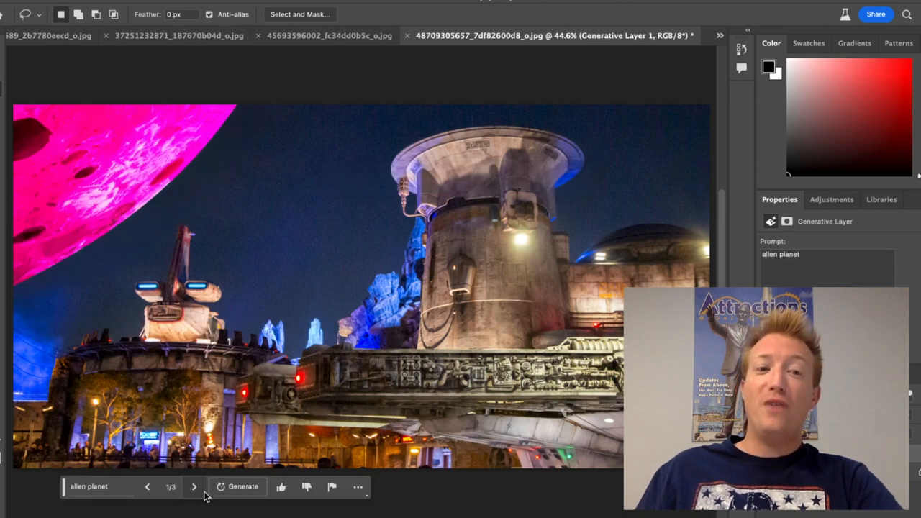
left_click(192, 486)
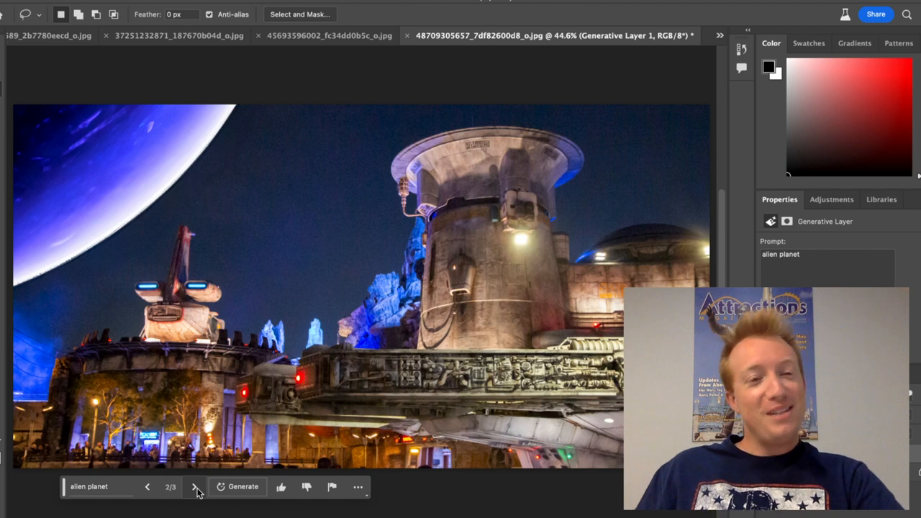
left_click(194, 486)
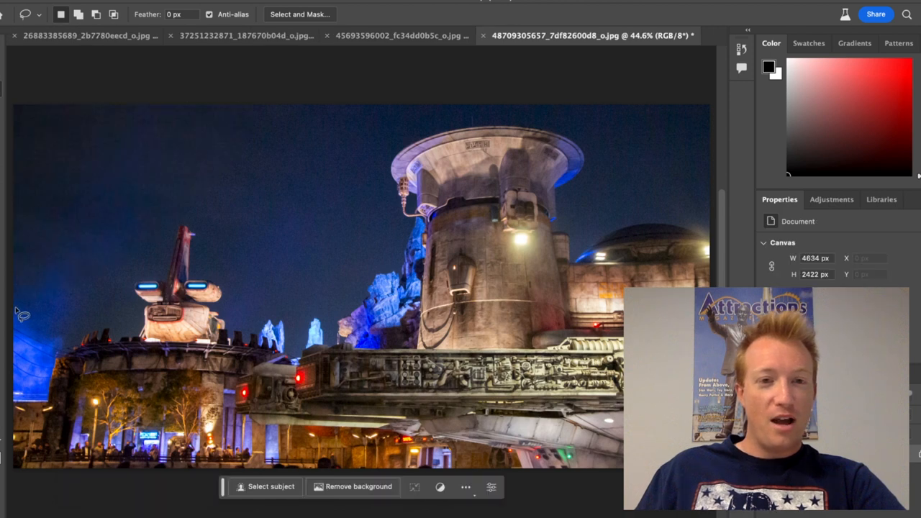
- Generative-fill the sky above the spires with the prompt 'adding night sky'
left_click_drag(22, 316, 360, 247)
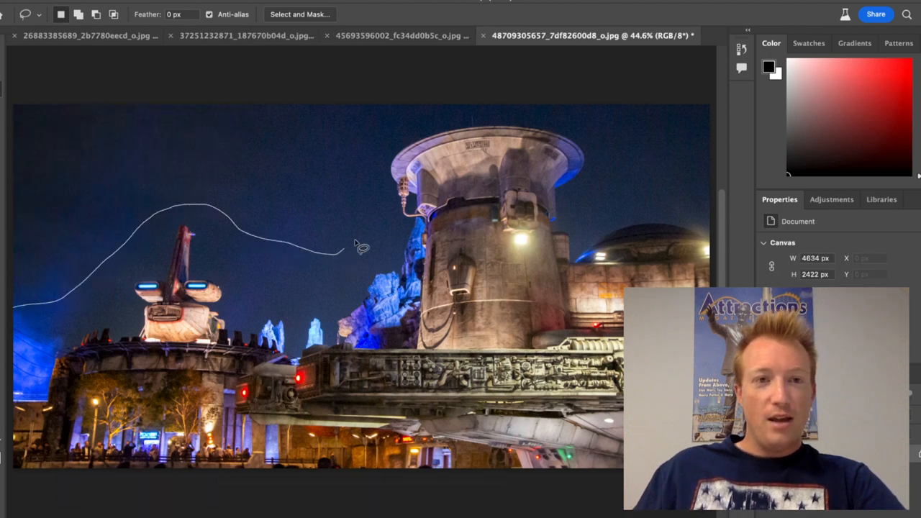
left_click(362, 247)
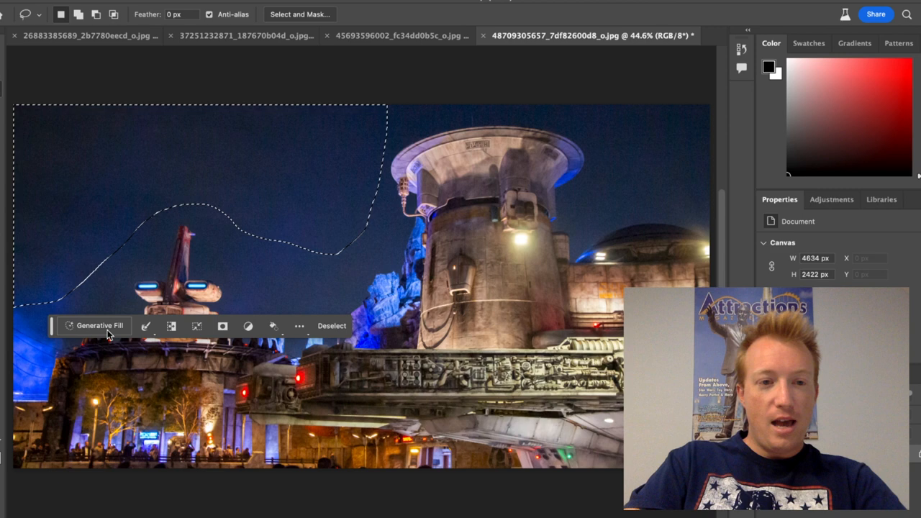
type("adding night")
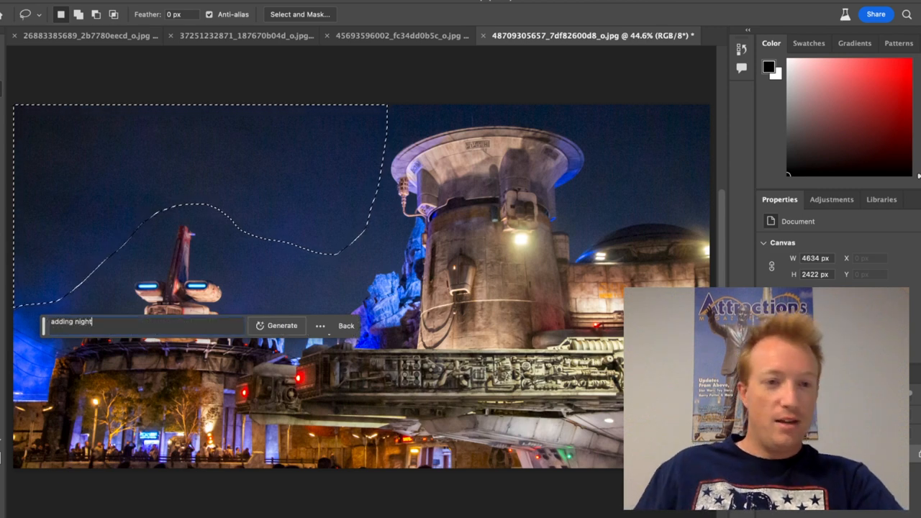
type("sky")
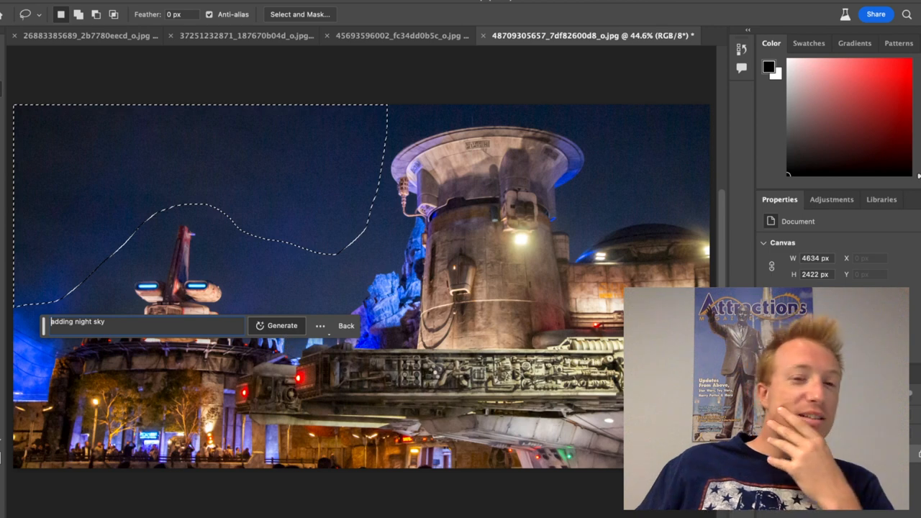
left_click(282, 326)
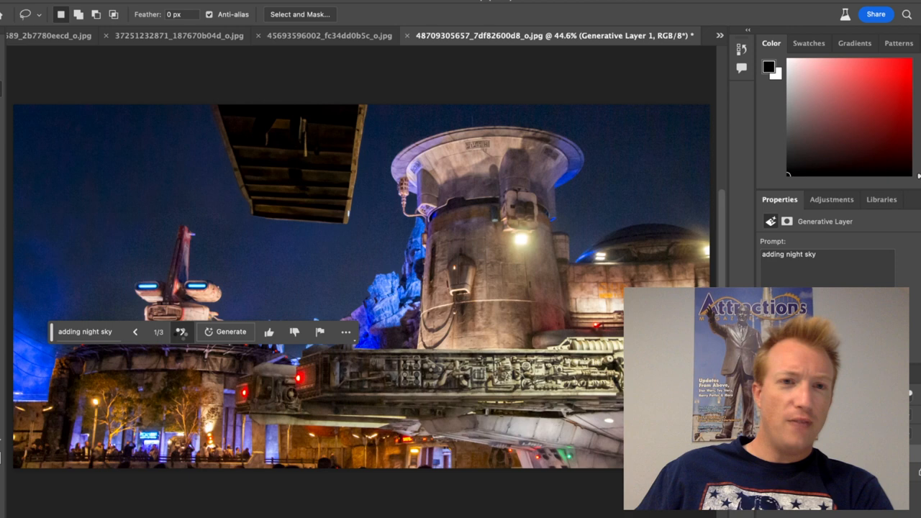
- Step through the generated night-sky variations
left_click(181, 331)
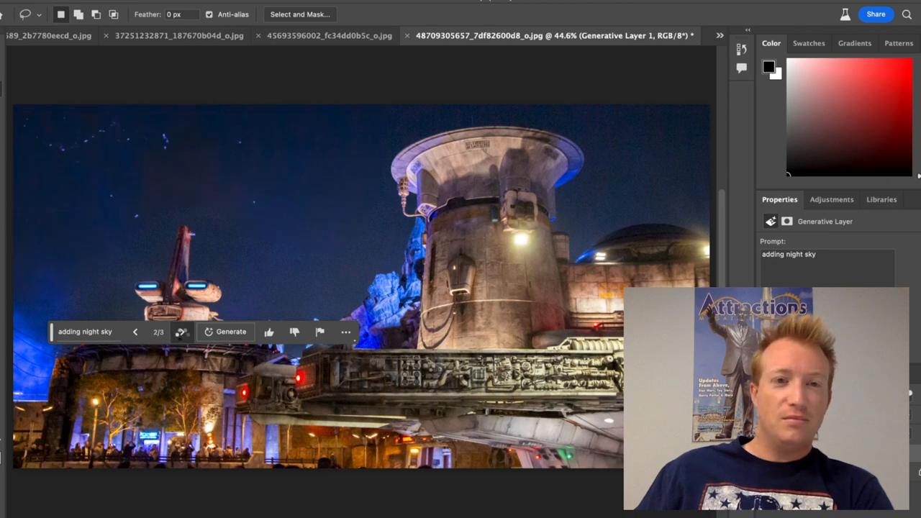
left_click(183, 331)
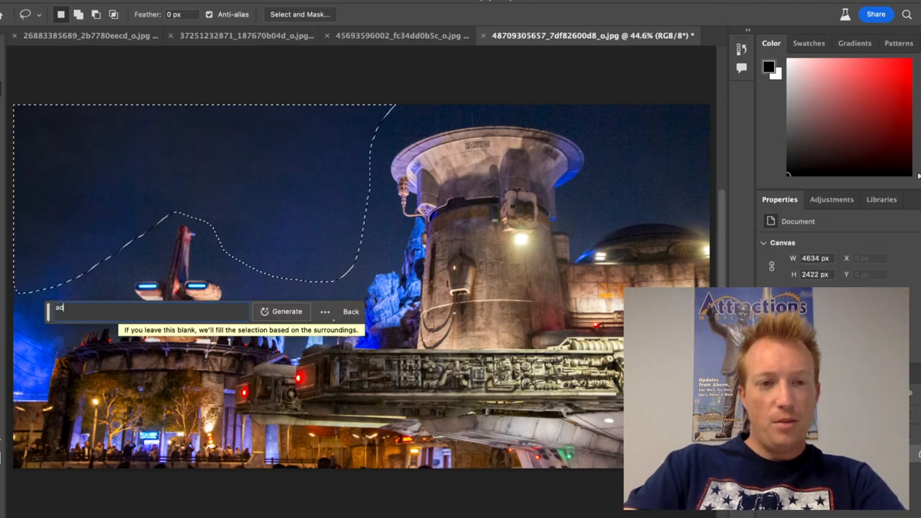
- Generate 'add in planet', compare the orange and third variations, and return to the blue-planet first one
type("add in planet")
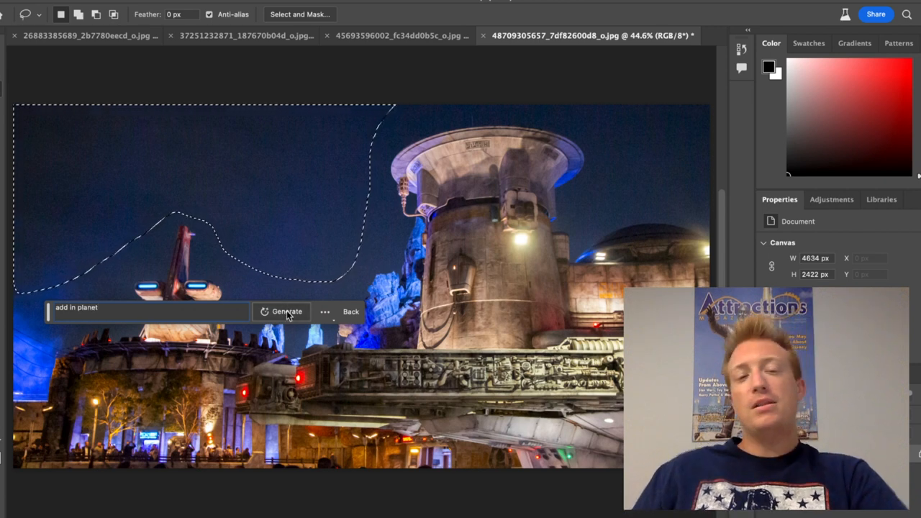
left_click(286, 311)
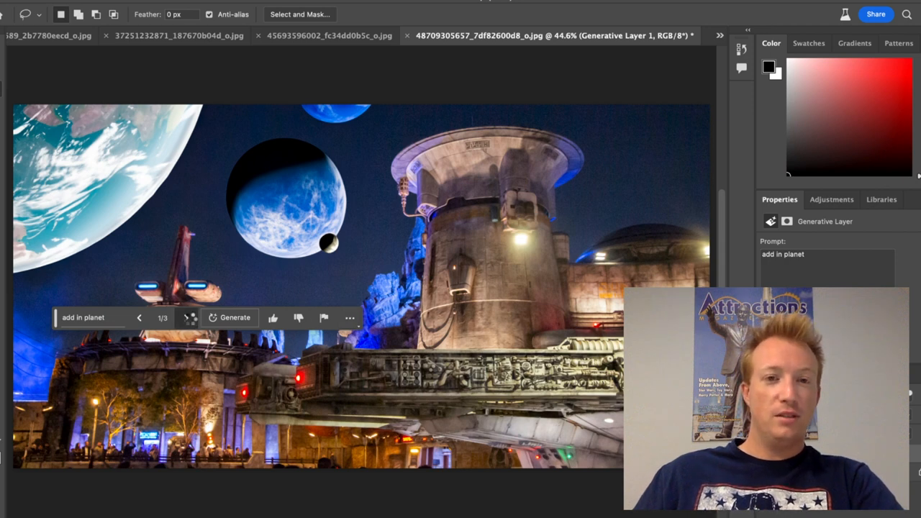
left_click(187, 318)
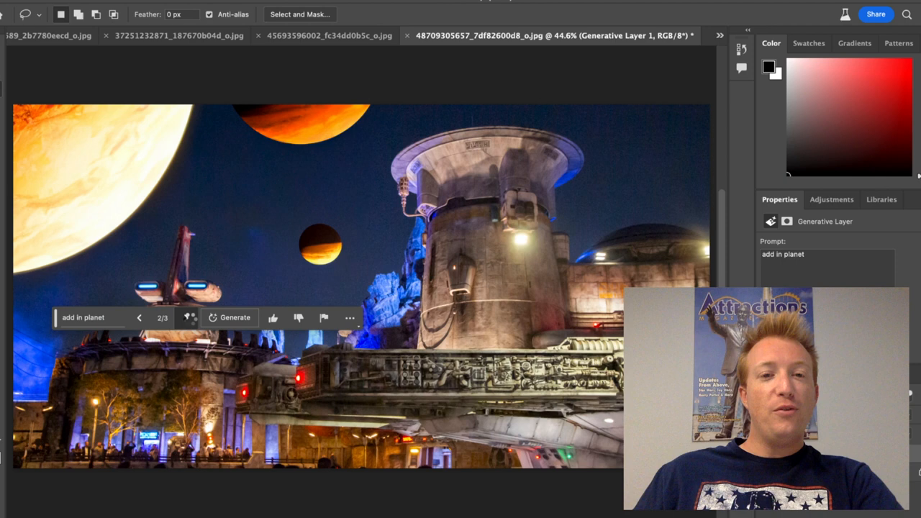
left_click(185, 318)
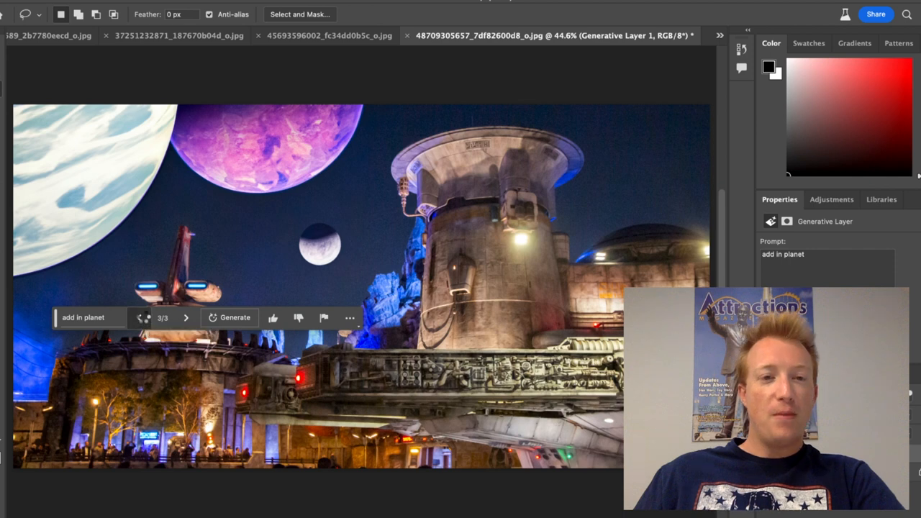
left_click(141, 317)
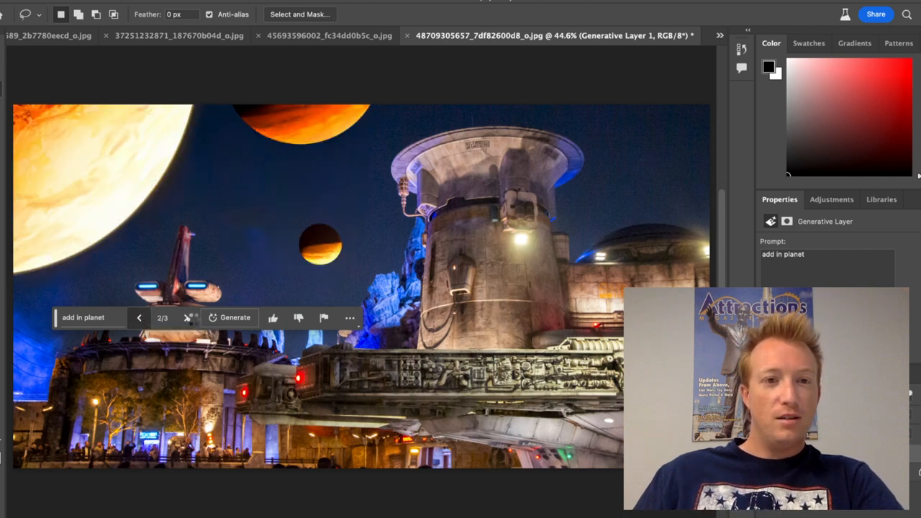
left_click(138, 317)
type("gaus")
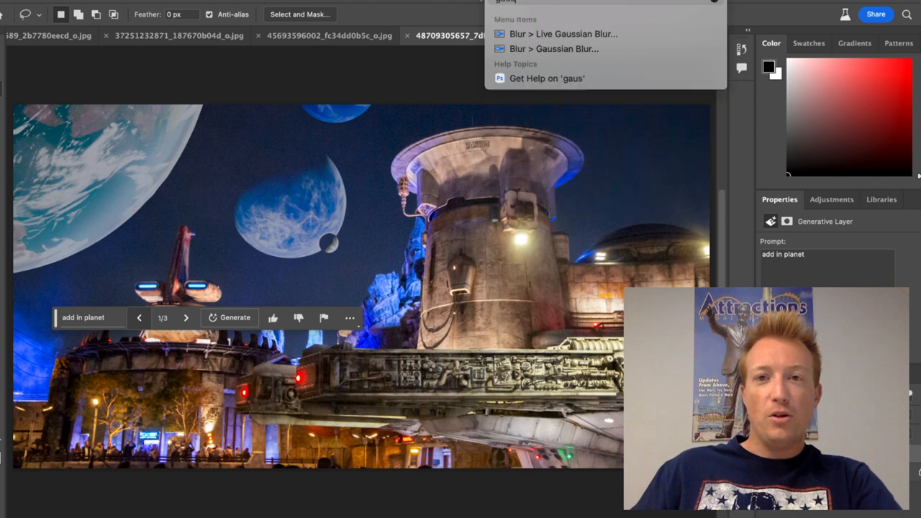
- Apply a Gaussian Blur of about 4.6 px radius to the generated planets
left_click(552, 49)
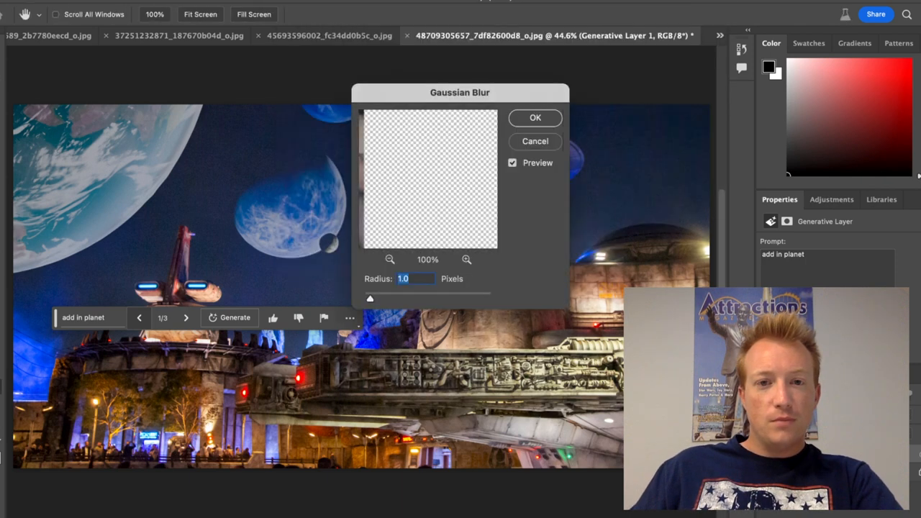
left_click_drag(368, 298, 380, 298)
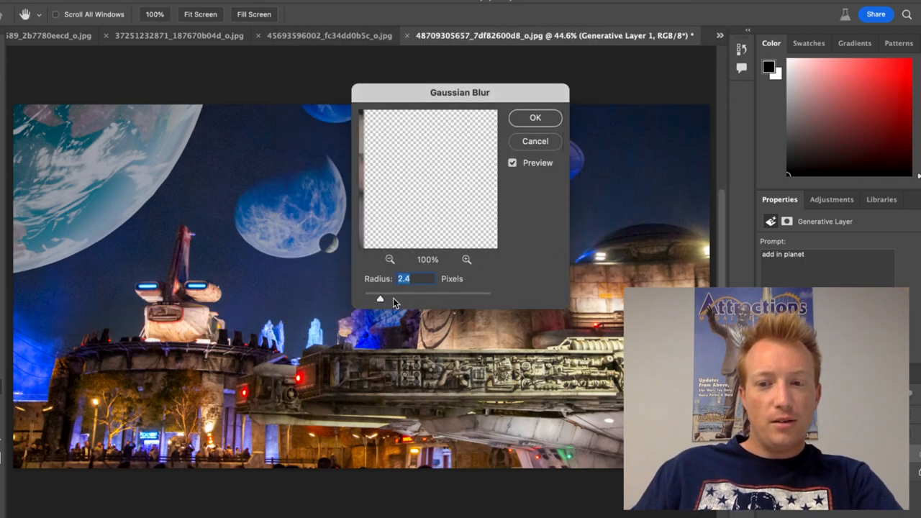
left_click_drag(380, 298, 403, 298)
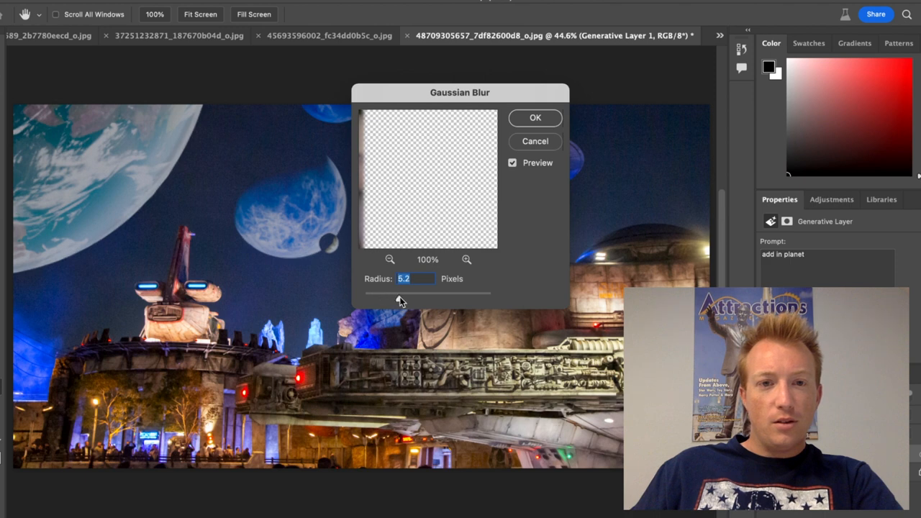
left_click_drag(397, 294, 402, 293)
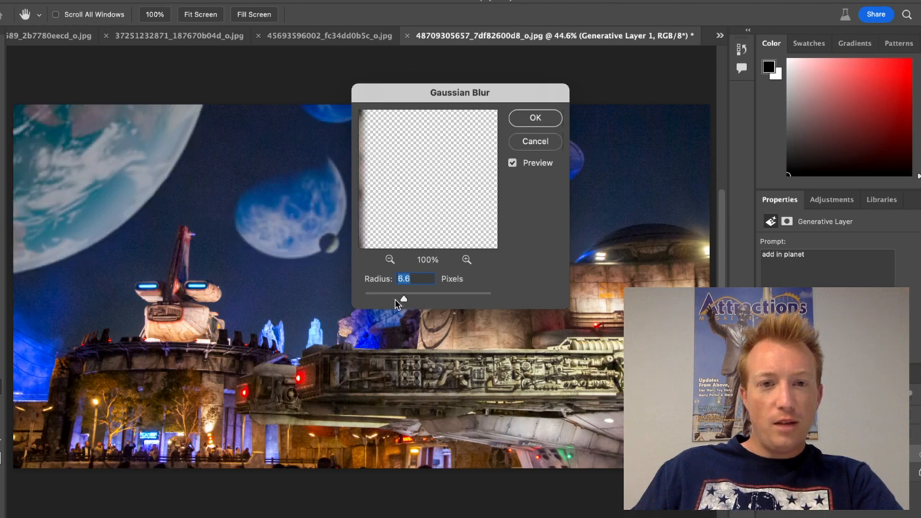
left_click_drag(402, 294, 392, 293)
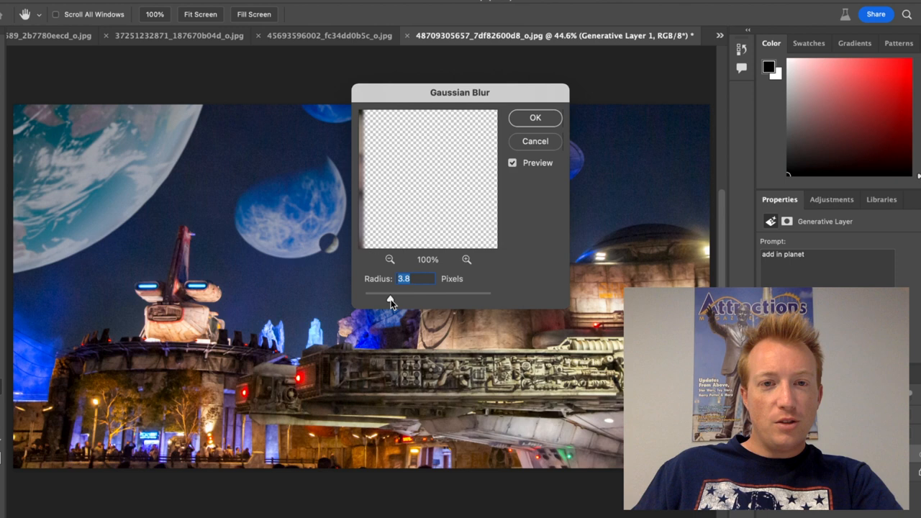
left_click_drag(392, 293, 400, 293)
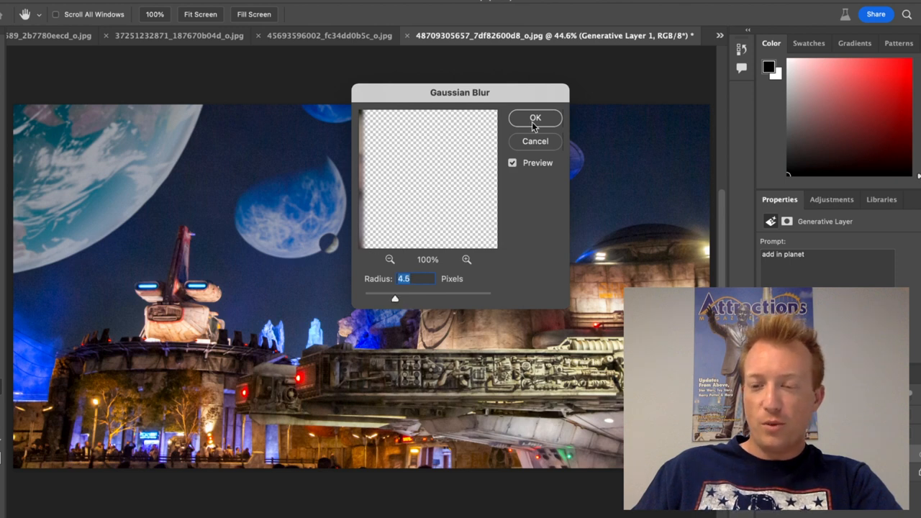
left_click(535, 118)
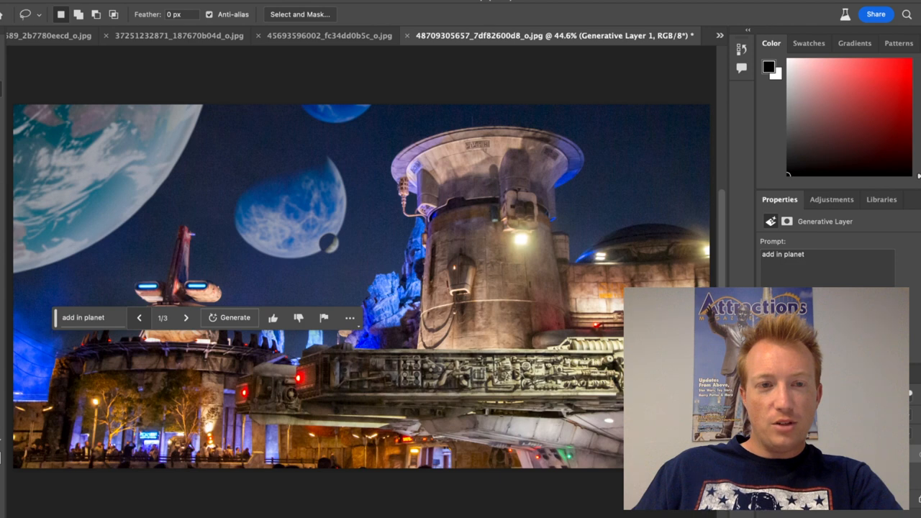